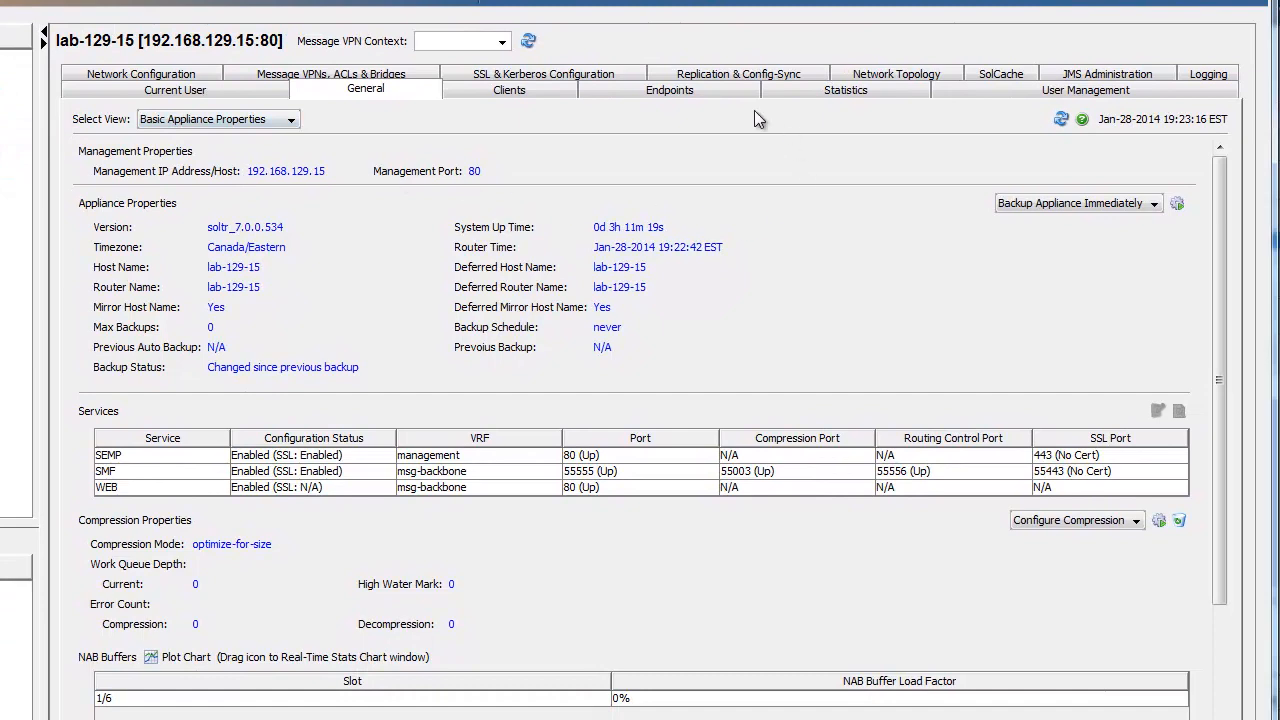
{"action": "mouse_move", "coordinate": [612, 180]}
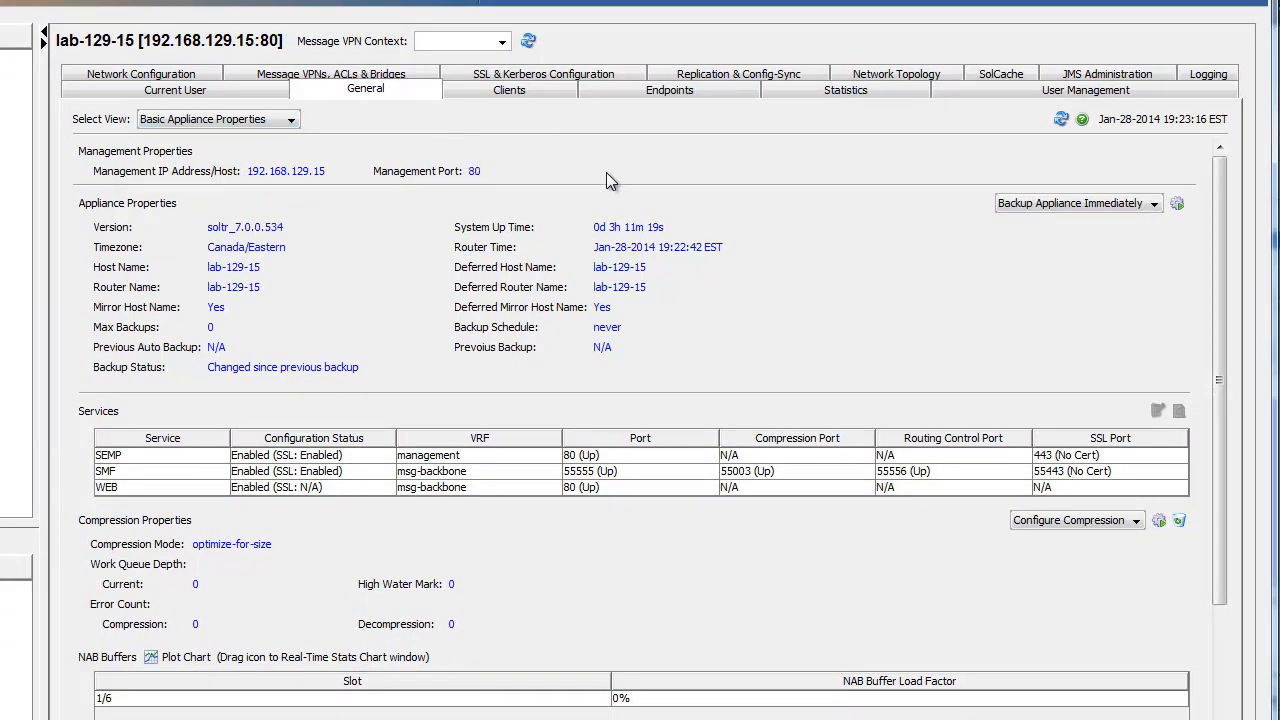
{"action": "mouse_move", "coordinate": [672, 108]}
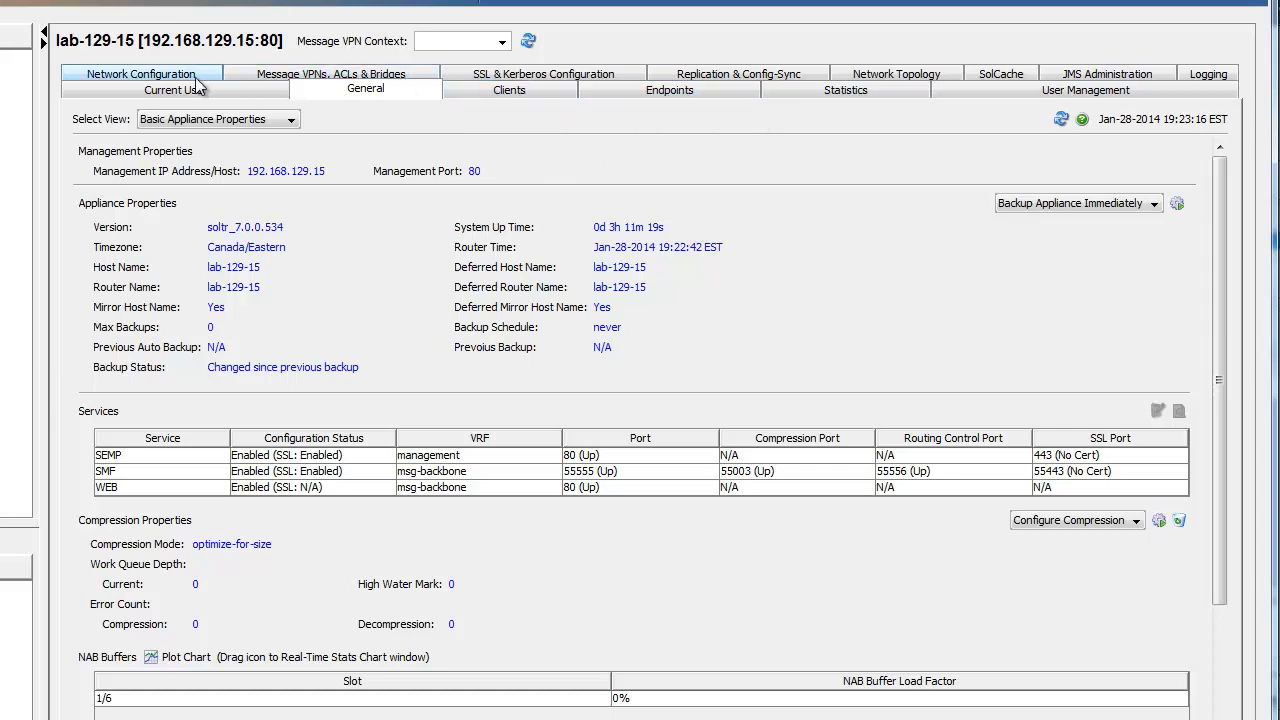
Step: Check lab-129-15 redundancy status, then list the demo_slow_sub durable queues, all empty and unbound
{"action": "left_click", "coordinate": [216, 118]}
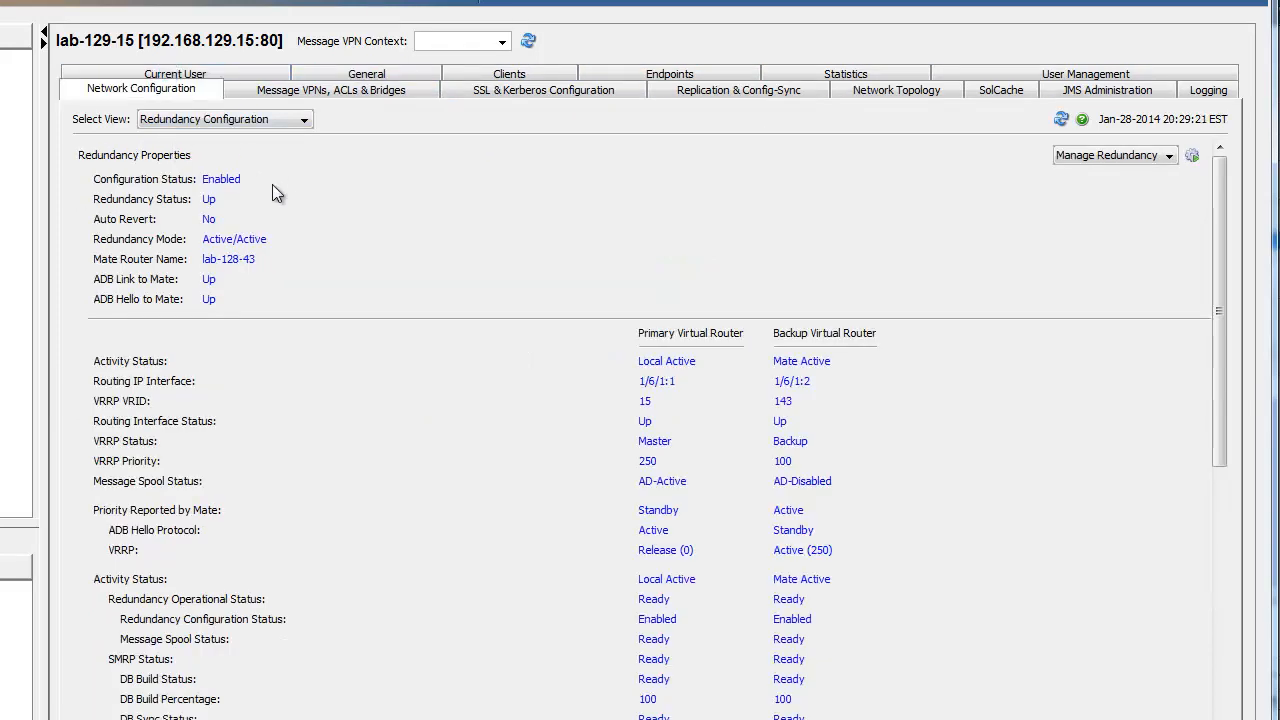
{"action": "mouse_move", "coordinate": [896, 332]}
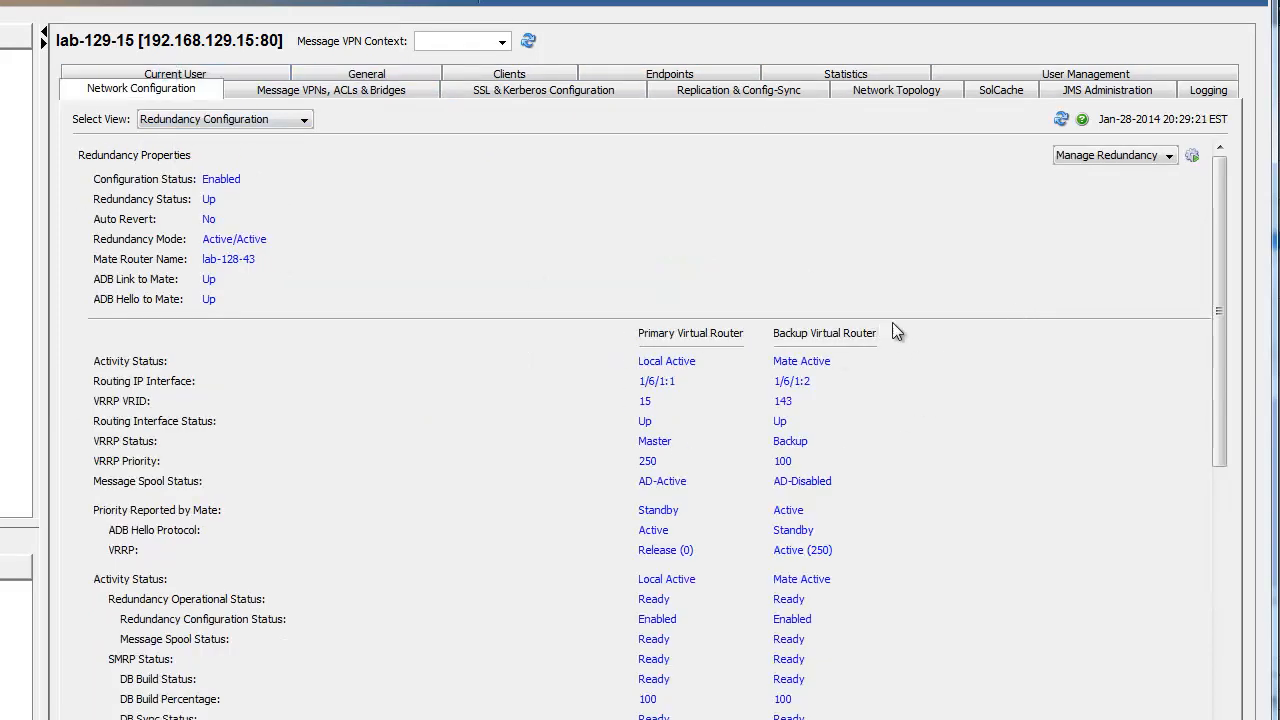
{"action": "left_click", "coordinate": [668, 72]}
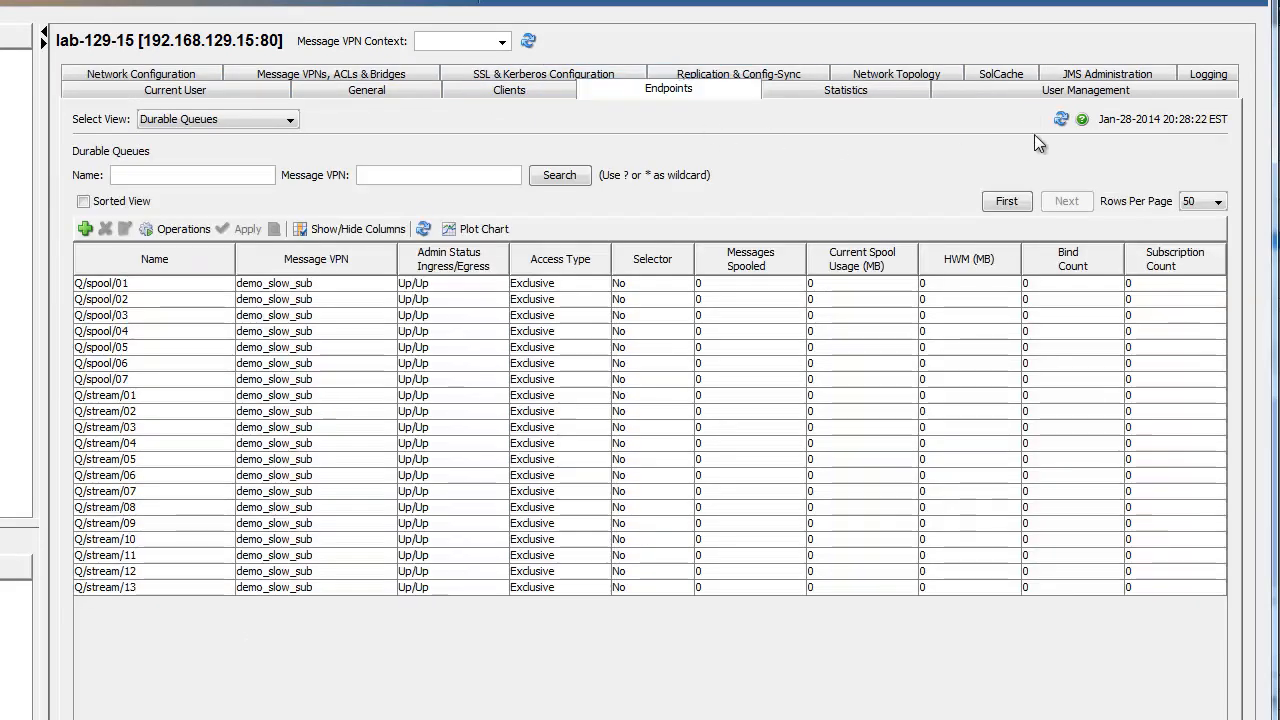
{"action": "mouse_move", "coordinate": [140, 590]}
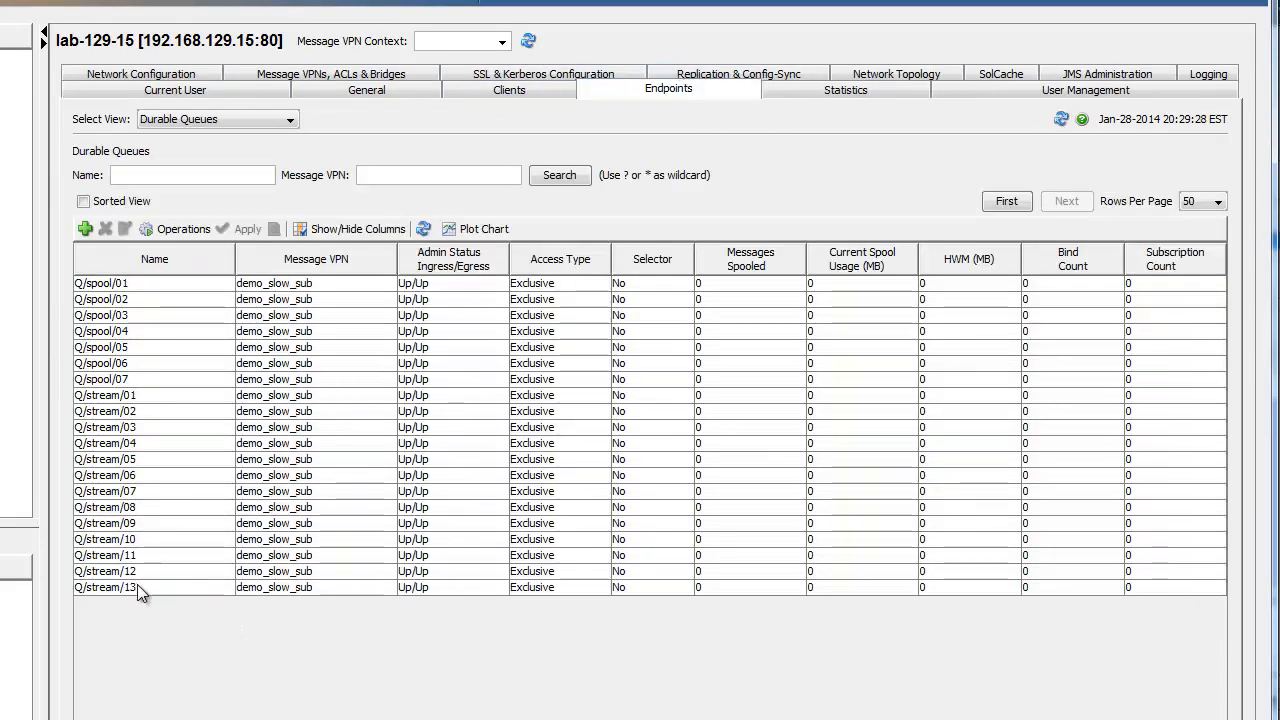
{"action": "mouse_move", "coordinate": [90, 496]}
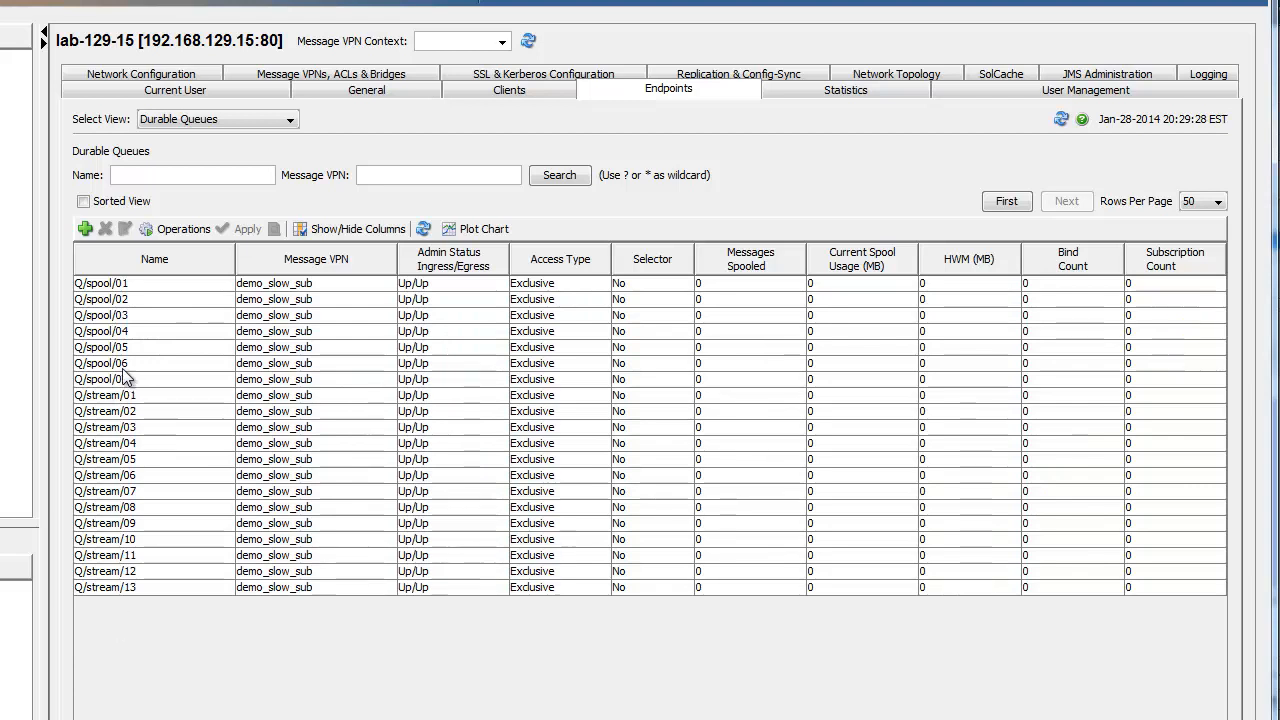
{"action": "mouse_move", "coordinate": [96, 258]}
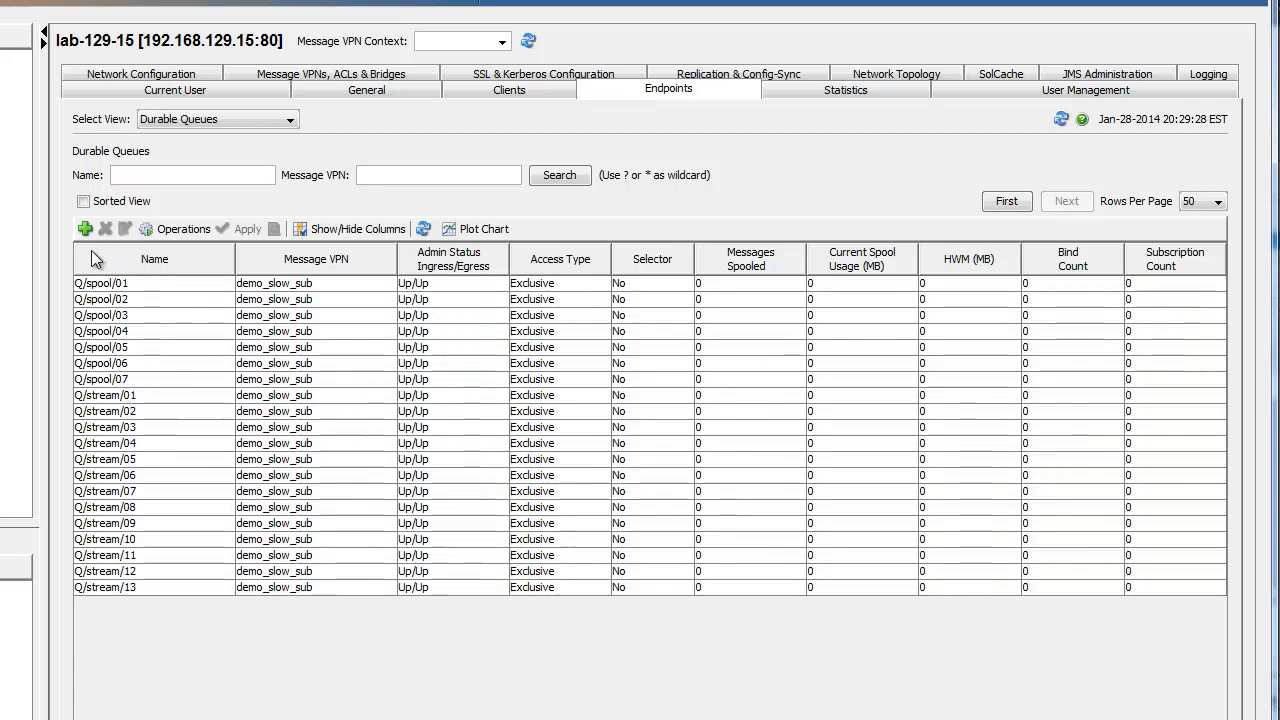
{"action": "mouse_move", "coordinate": [116, 388]}
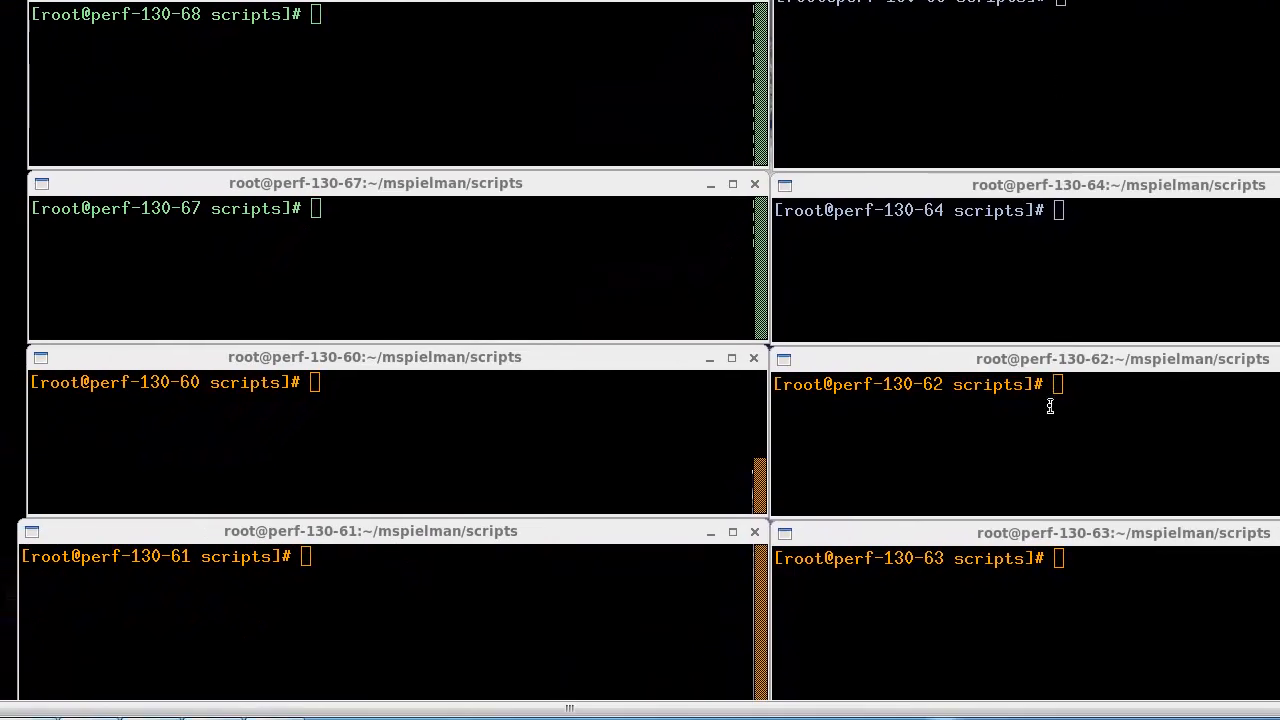
Step: Run ./subscribe.sh for STREAM A on 192.168.181.115 and SPOOL A on 192.168.185.115
{"action": "type", "text": "./subscribe.sh STREAM A 192.168.181.115"}
{"action": "type", "text": "./subscribe.sh STREAM D 192.168.184.115"}
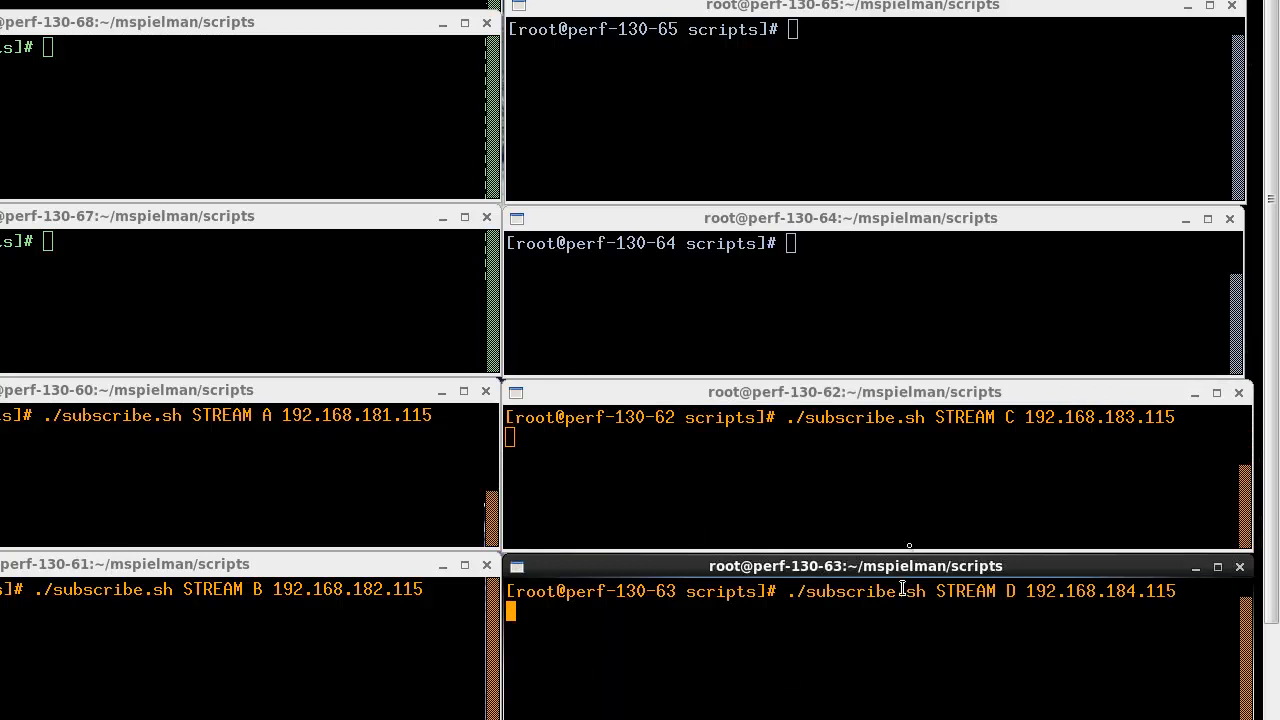
{"action": "type", "text": "./subscribe.sh SPOOL A 192.168.185.115"}
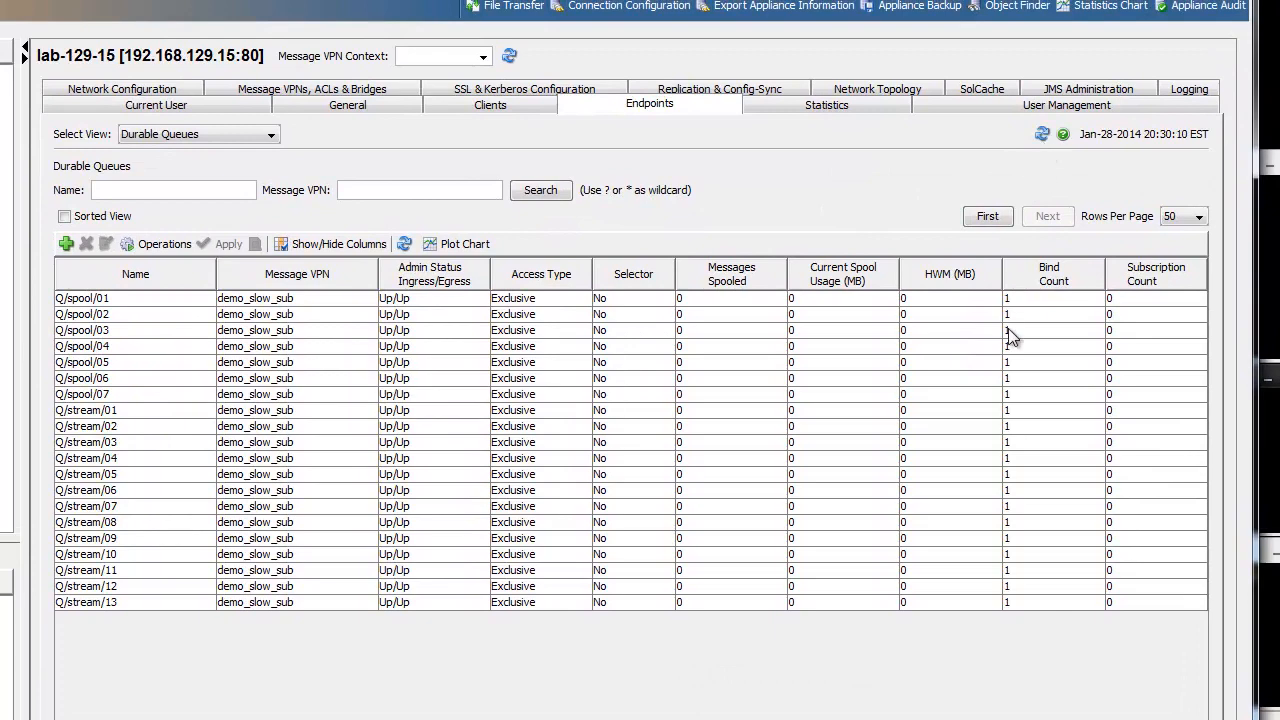
Step: Start the Real-Time Stats charts plotting appliance ingress rate and queue spool usage
{"action": "left_click", "coordinate": [490, 104]}
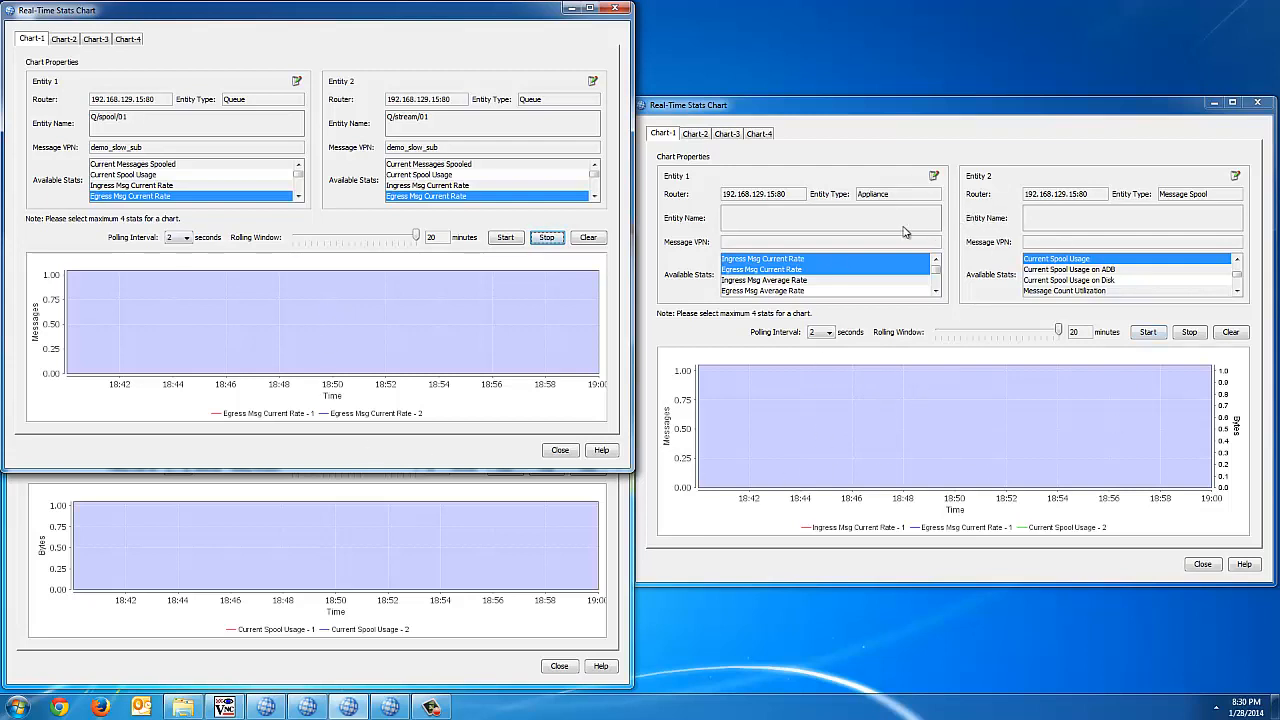
{"action": "mouse_move", "coordinate": [164, 516]}
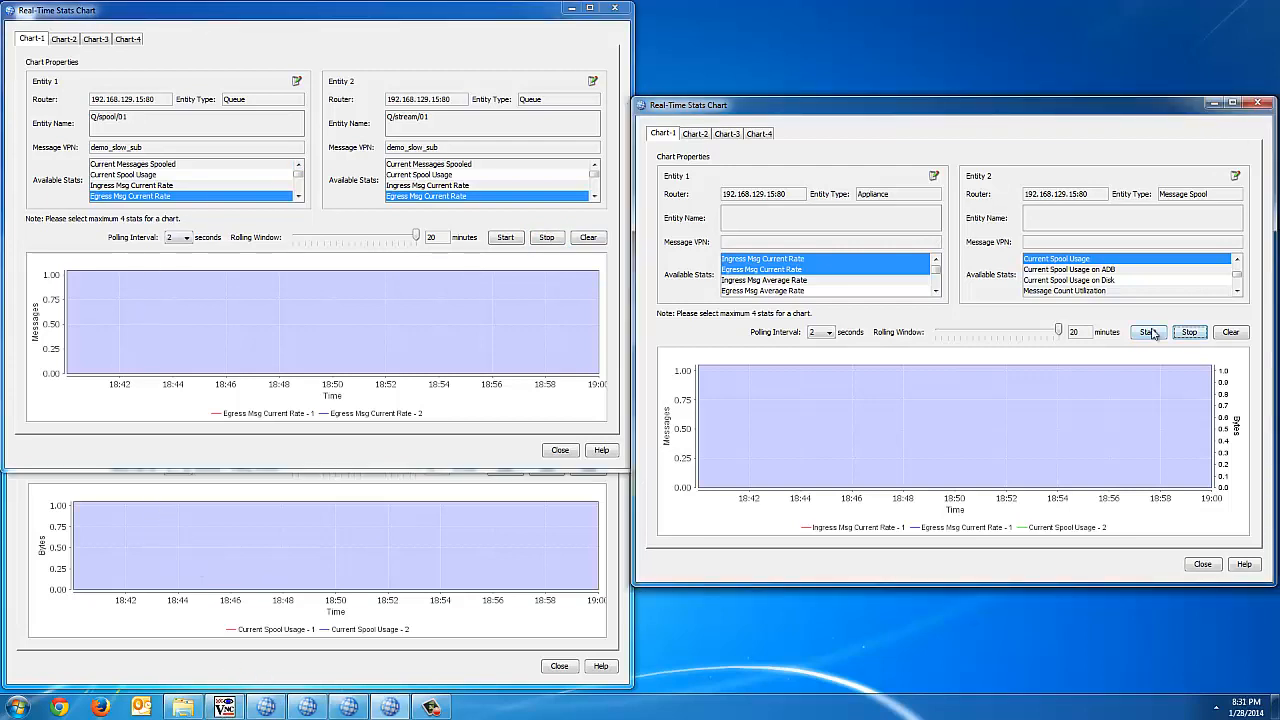
{"action": "left_click", "coordinate": [1148, 332]}
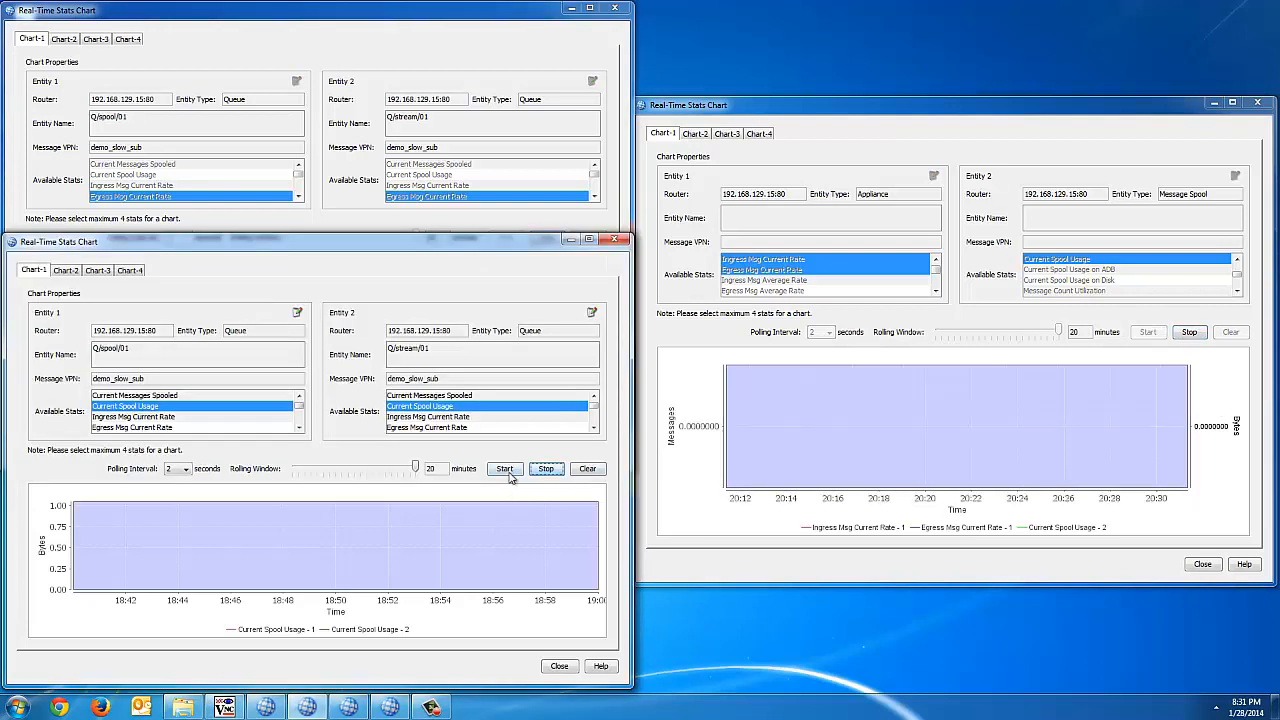
{"action": "left_click", "coordinate": [504, 468]}
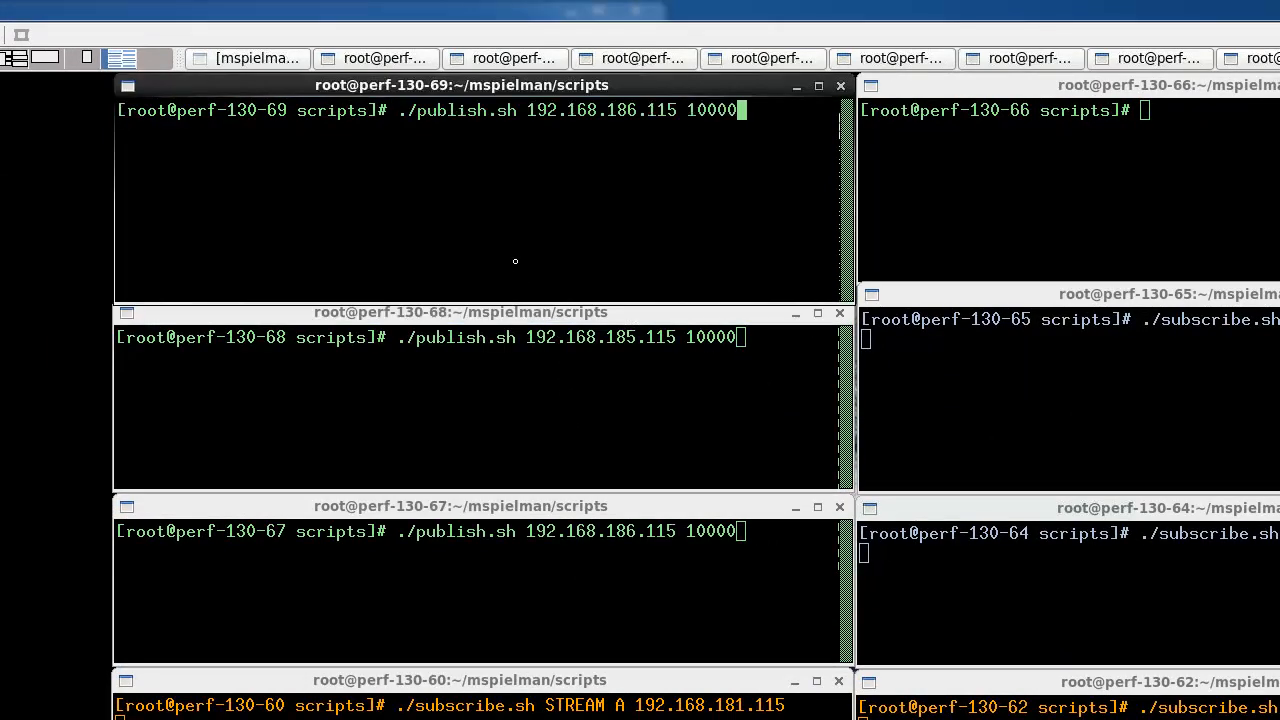
{"action": "mouse_move", "coordinate": [478, 184]}
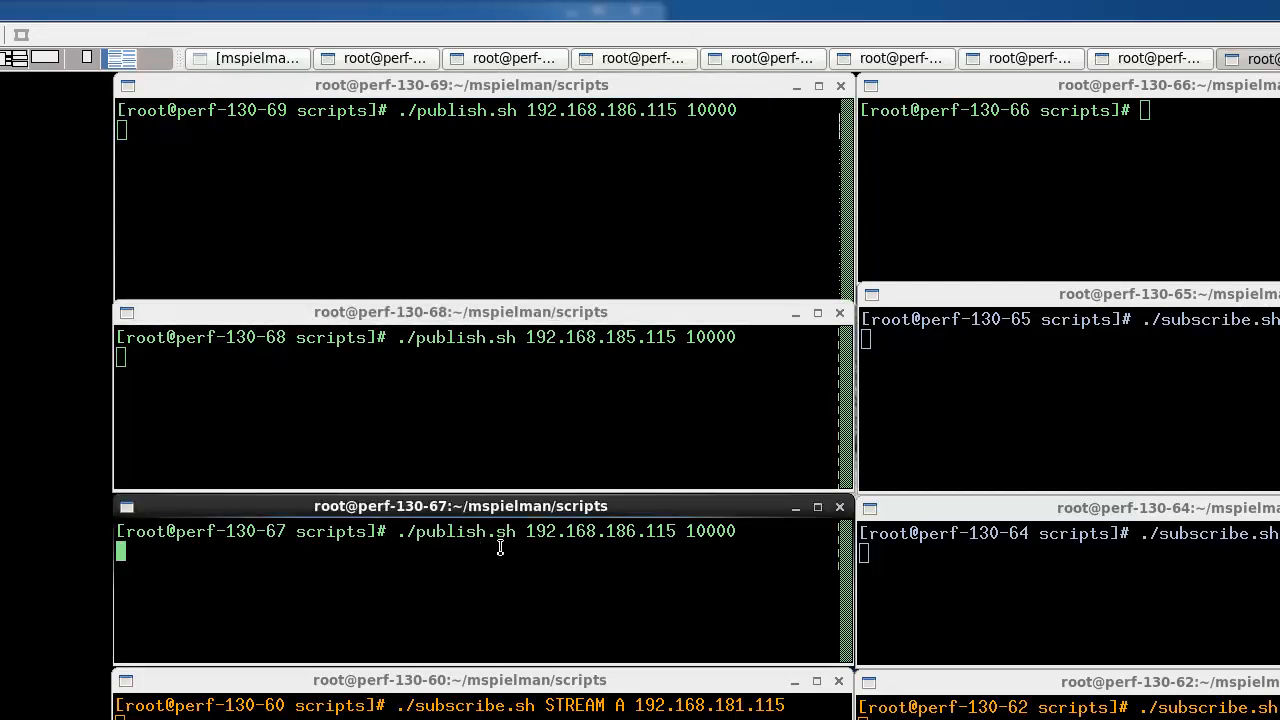
{"action": "mouse_move", "coordinate": [604, 408]}
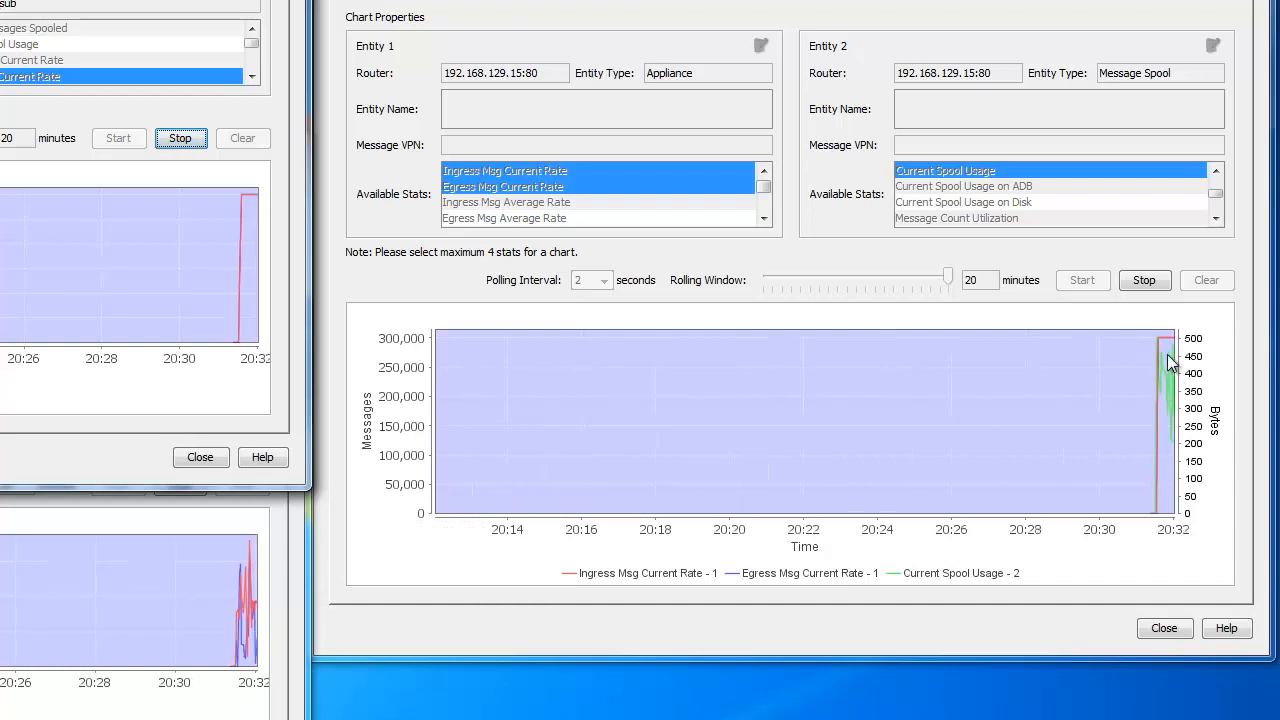
{"action": "mouse_move", "coordinate": [1148, 384]}
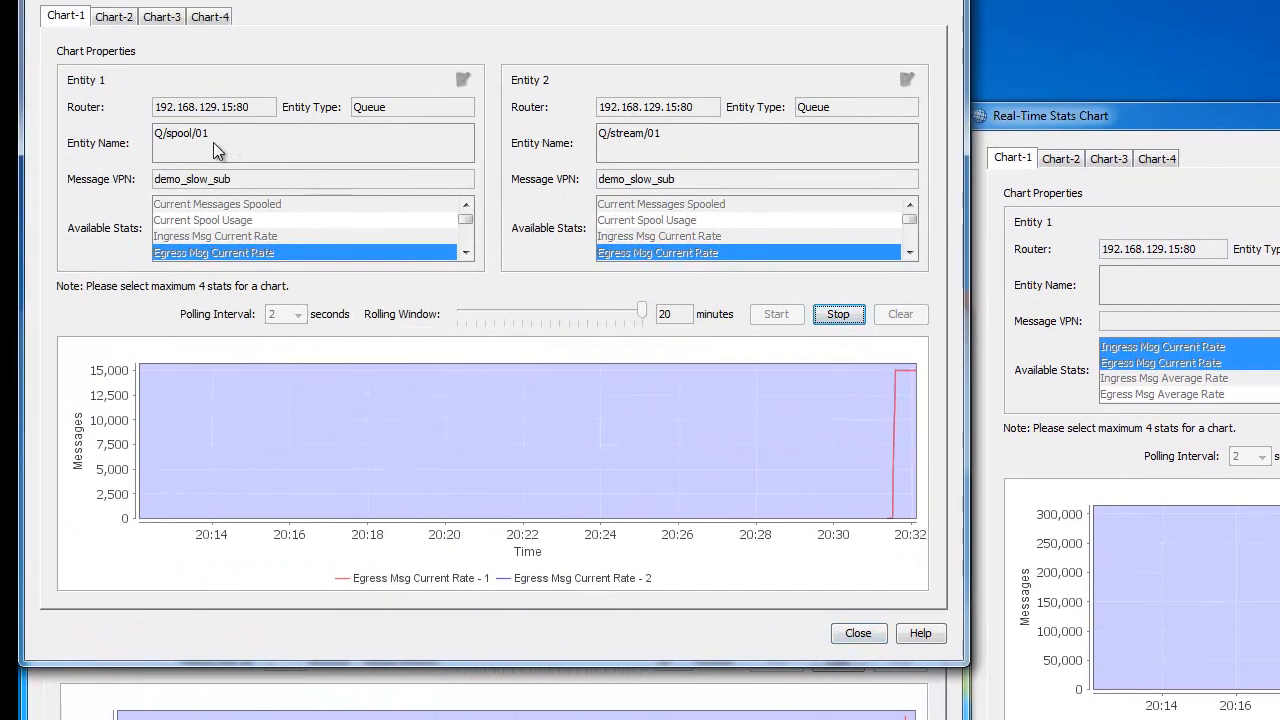
{"action": "mouse_move", "coordinate": [172, 150]}
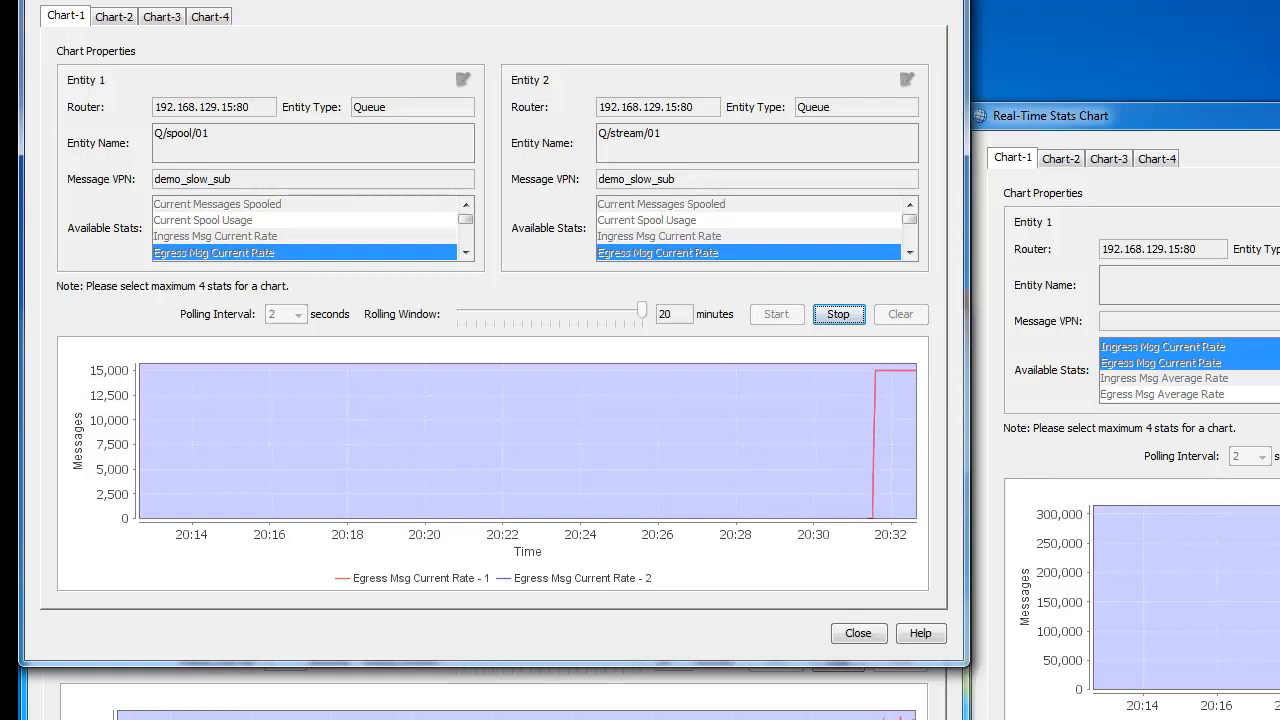
{"action": "mouse_move", "coordinate": [1216, 530]}
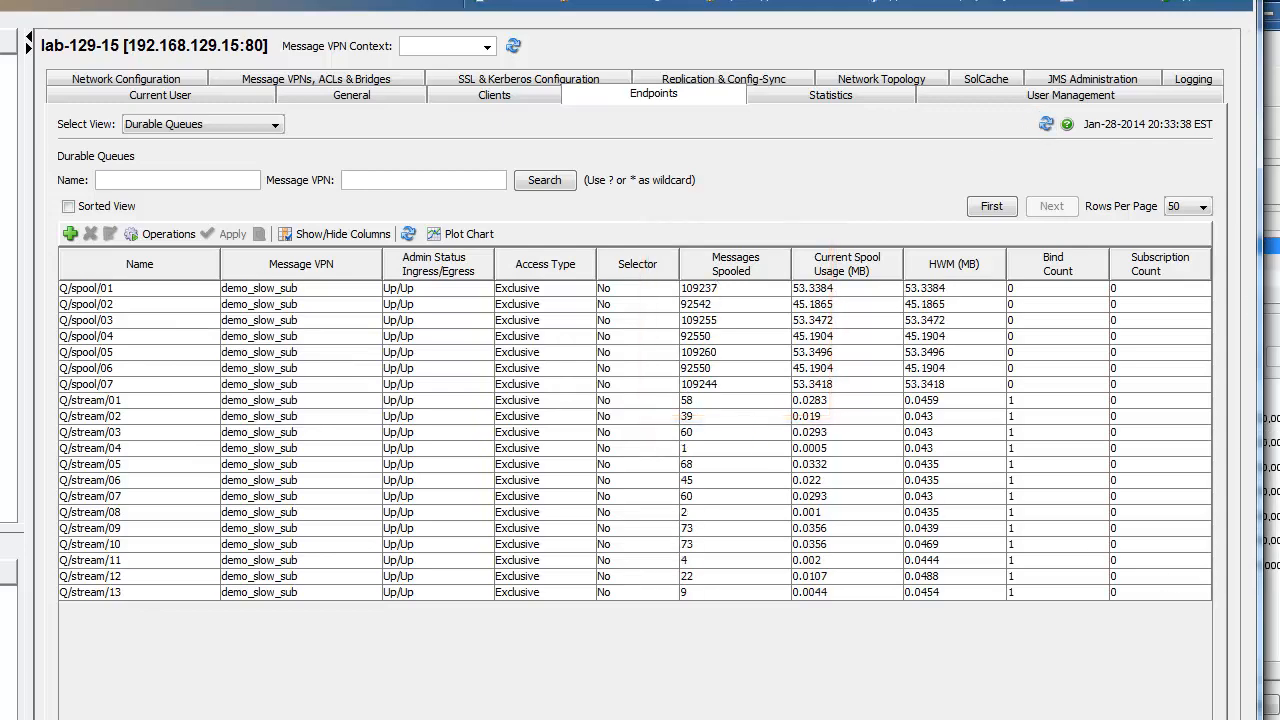
Step: Bring the Real-Time Stats charts forward to watch spool usage climb past 25 million bytes
{"action": "left_click", "coordinate": [460, 232]}
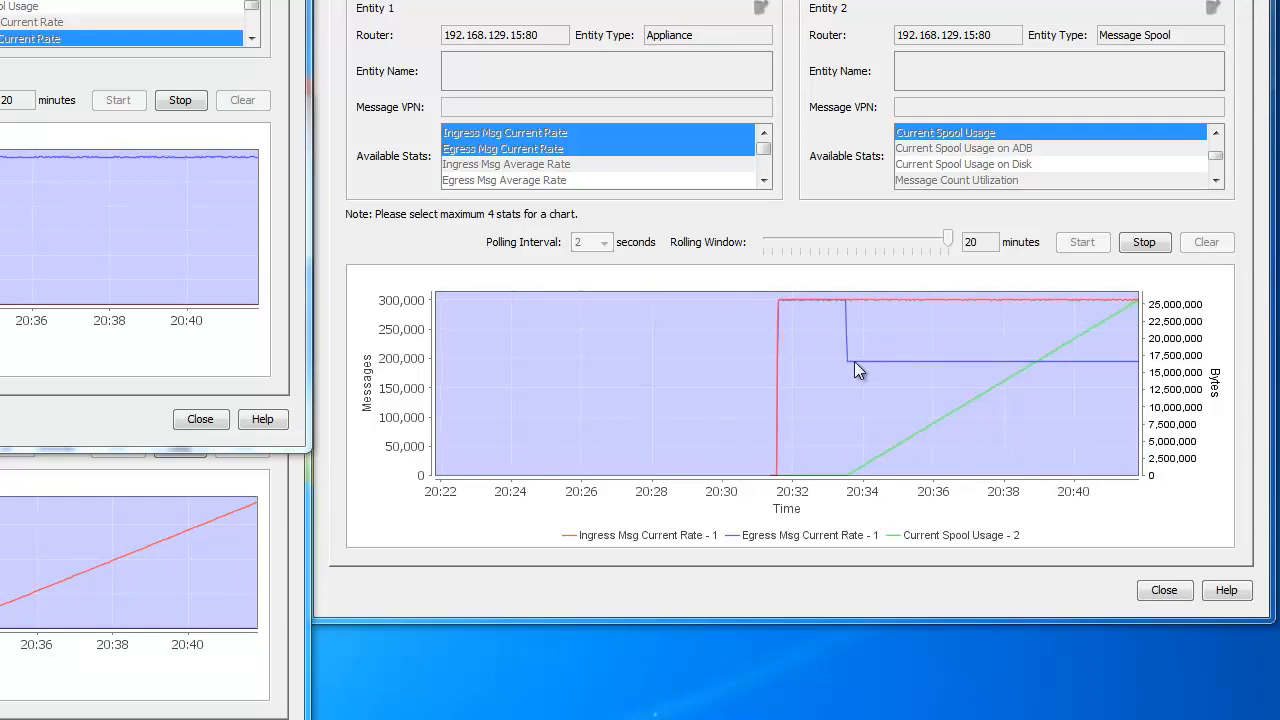
{"action": "mouse_move", "coordinate": [1036, 376]}
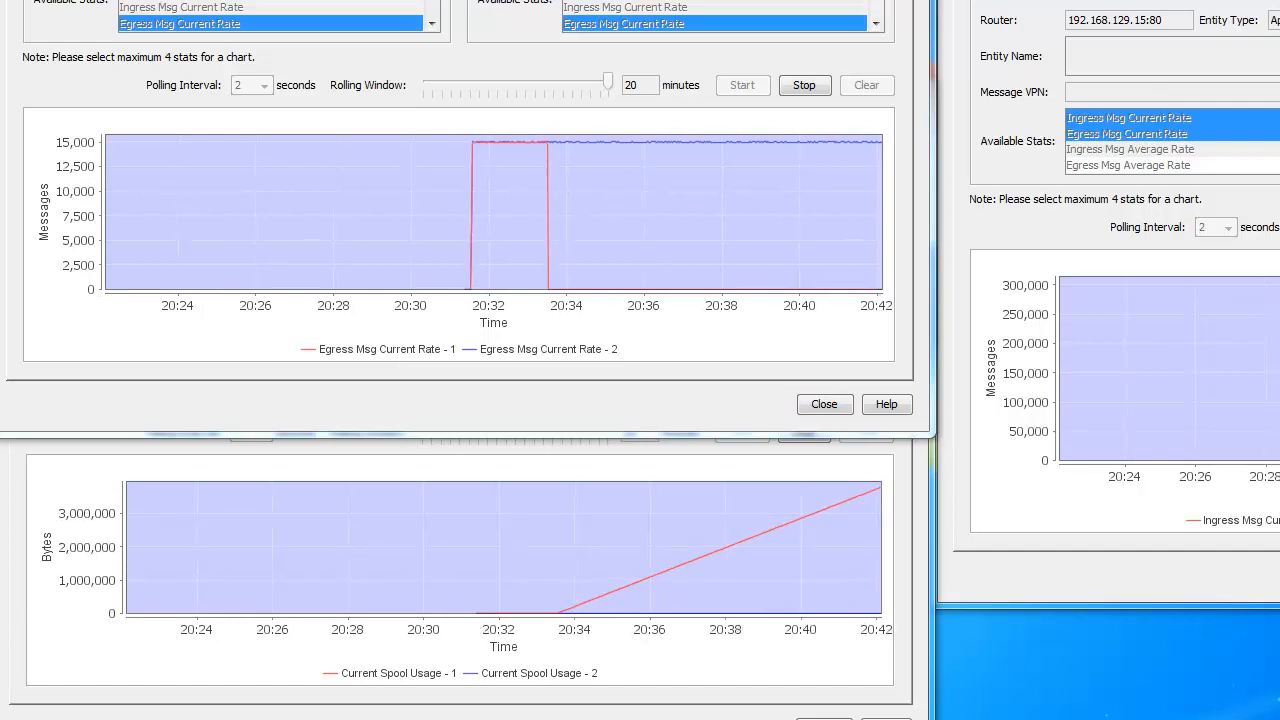
Step: Show the Durable Queues table with about 7.8 million messages and 3,800 MB per spool queue
{"action": "left_click", "coordinate": [824, 404]}
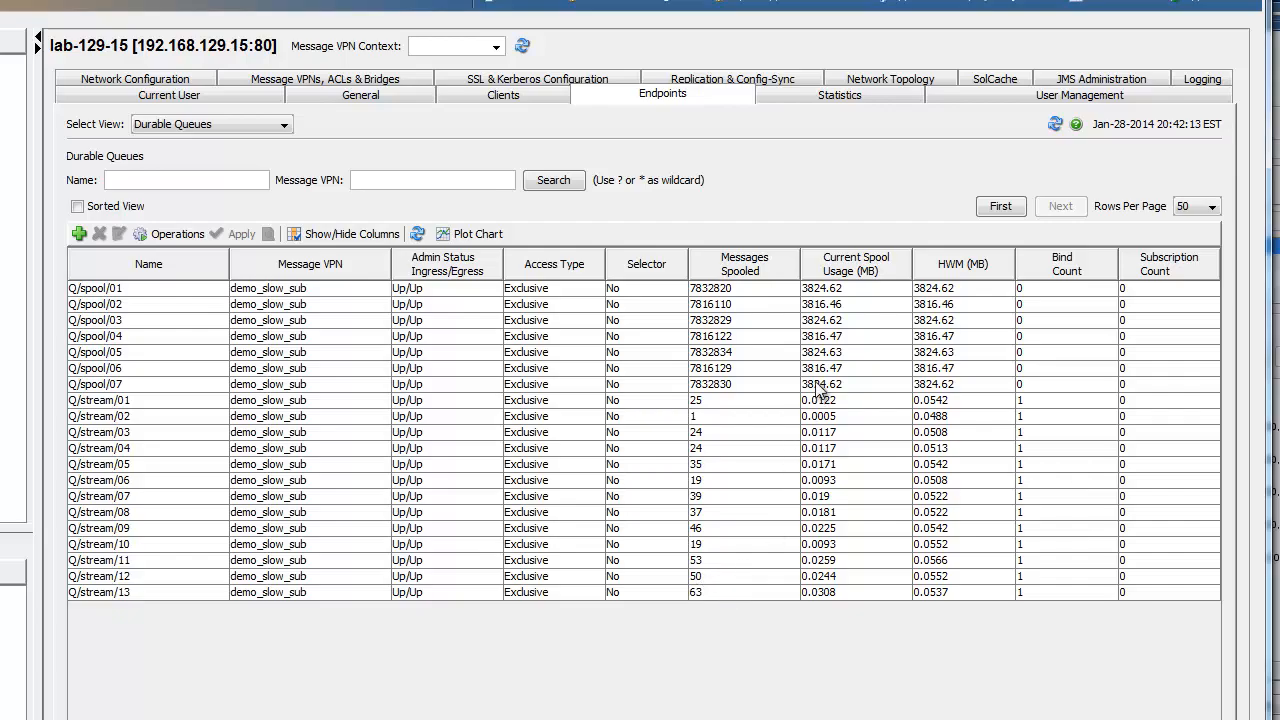
{"action": "mouse_move", "coordinate": [832, 388]}
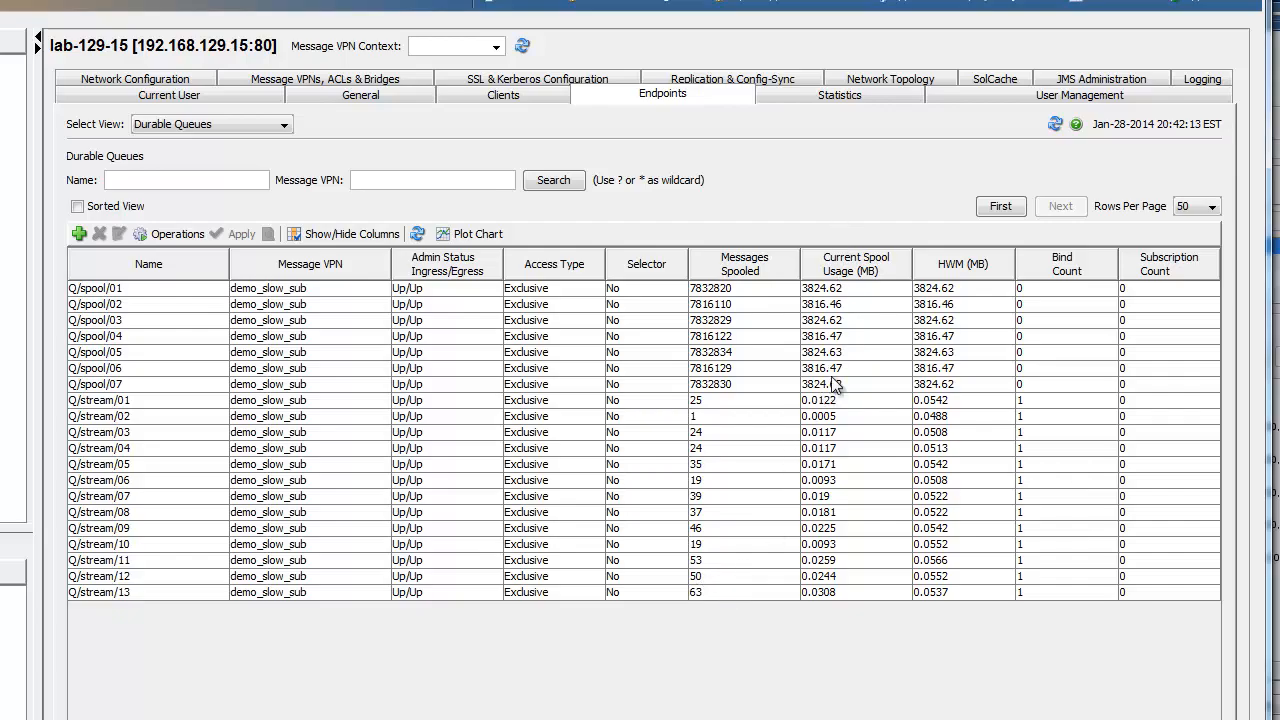
{"action": "left_click", "coordinate": [478, 232]}
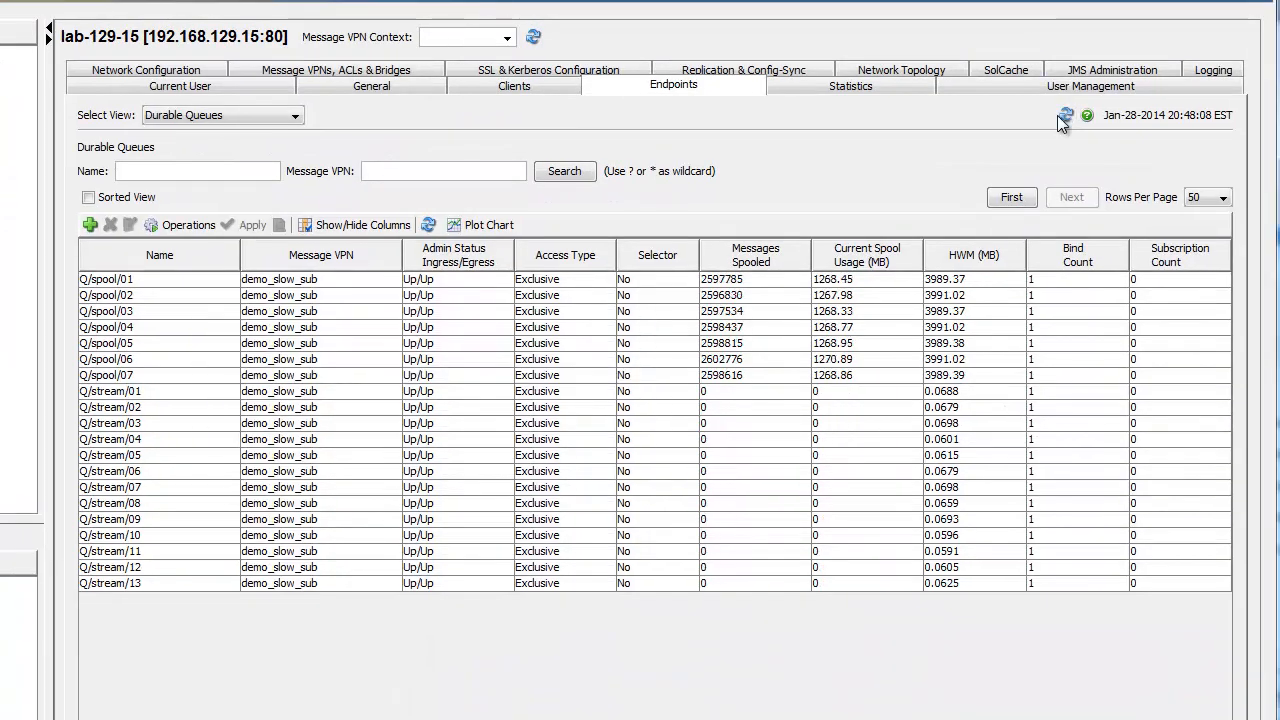
Step: Refresh the Durable Queues table: spool queues near 2.6 million messages, stream queues empty
{"action": "left_click", "coordinate": [1066, 114]}
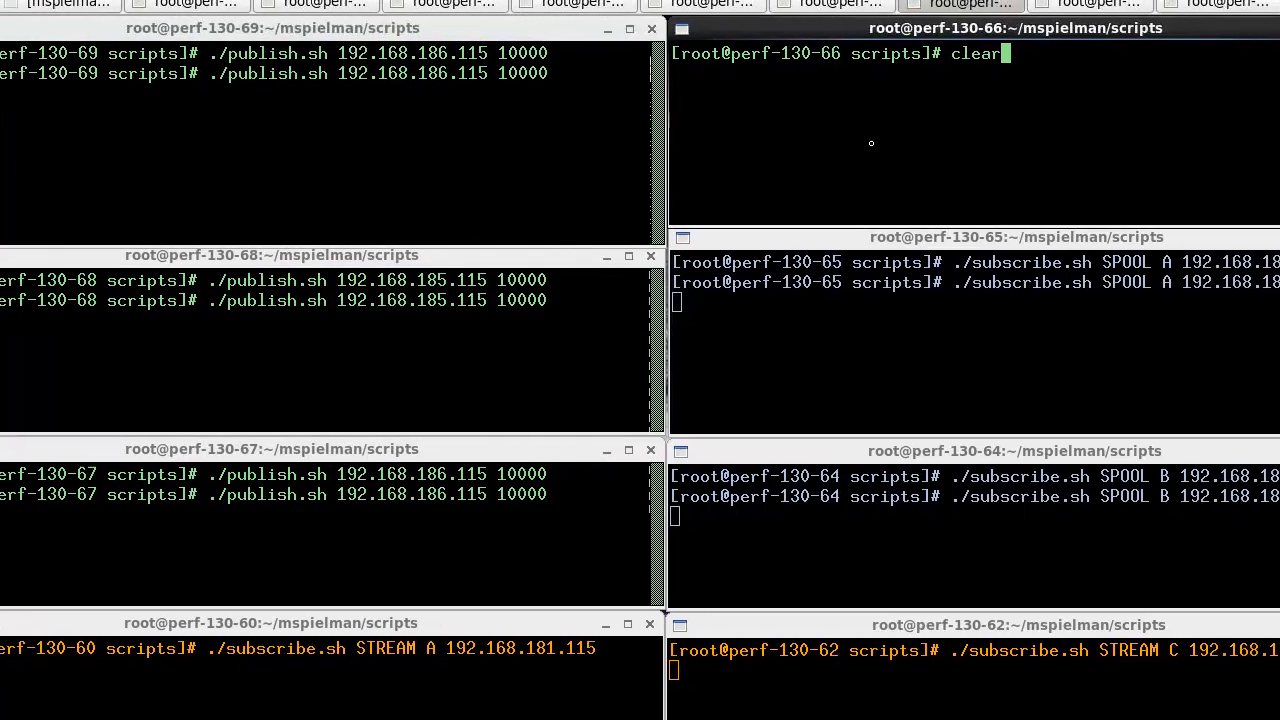
Step: Run ./publish.sh 192.168.185.115 15000 from perf-130-66 for the higher burst rate
{"action": "type", "text": "./publish.sh 192.168.185.115 15000"}
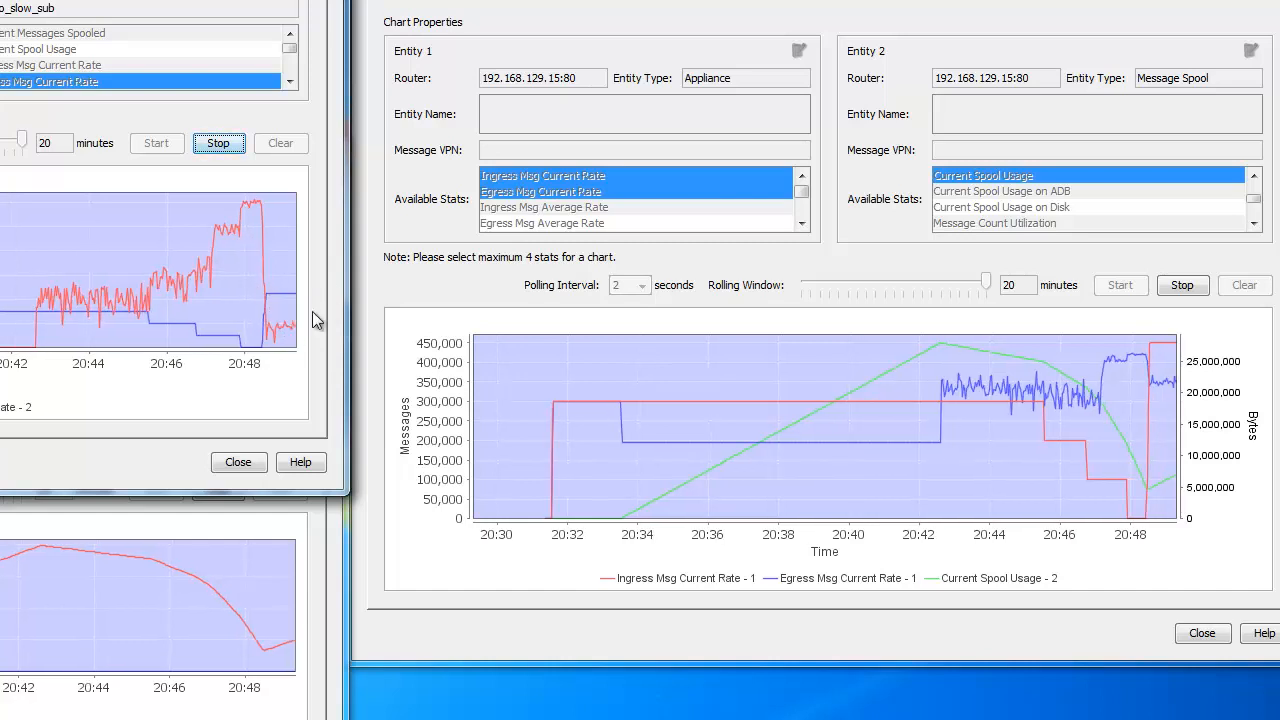
{"action": "mouse_move", "coordinate": [700, 450]}
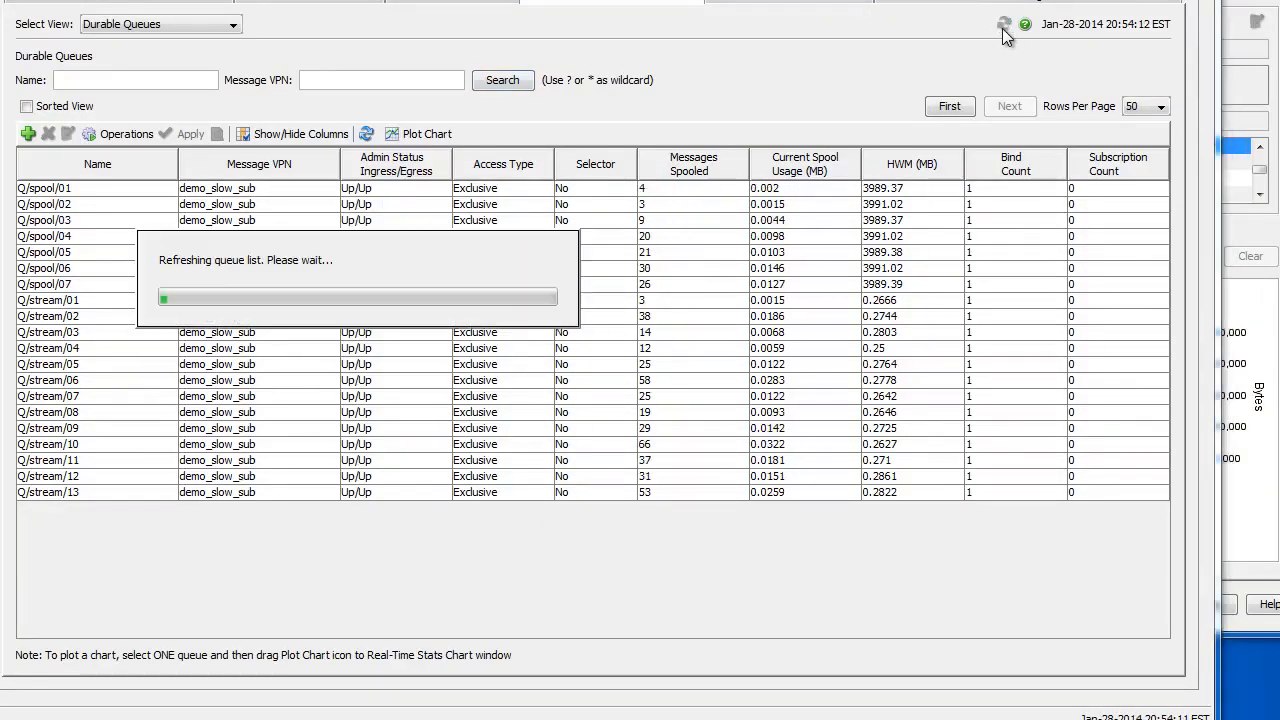
Step: Refresh the Durable Queues table showing every spool and stream queue drained to a few dozen messages
{"action": "left_click", "coordinate": [1004, 24]}
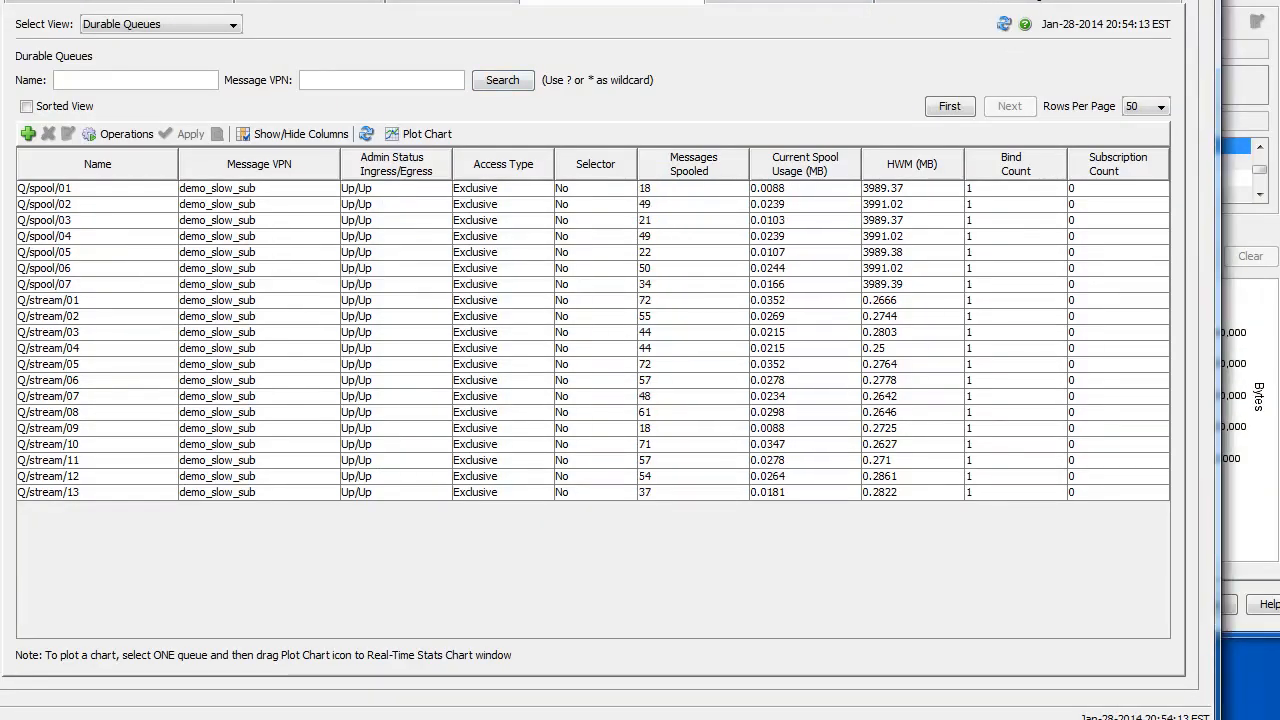